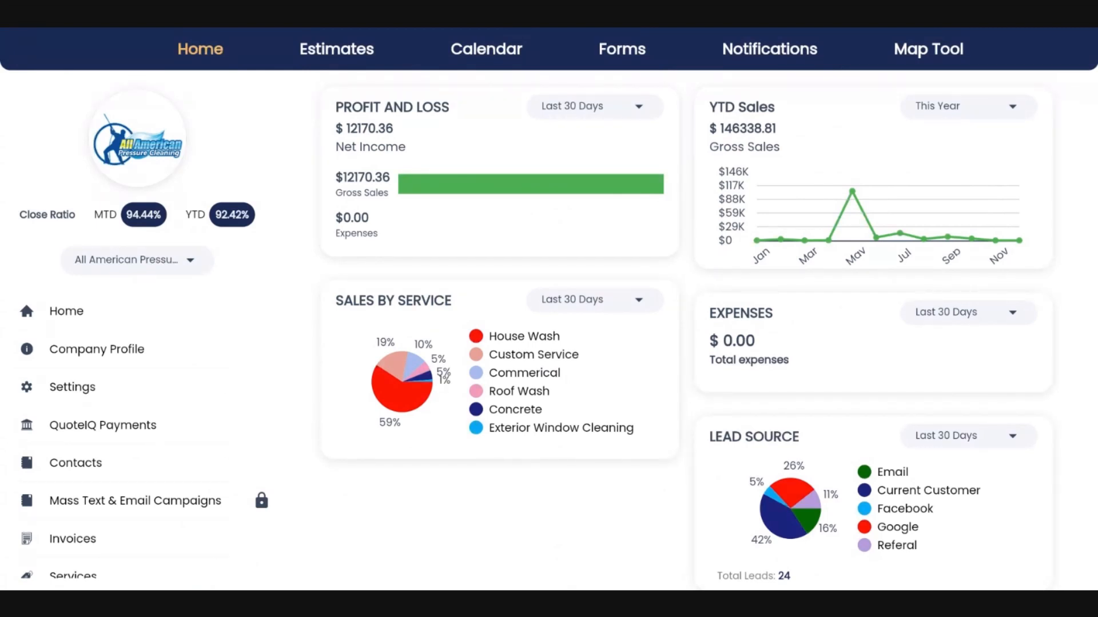
# Go to the Invoice List and start a new Quick Invoice, numbered 397.
pyautogui.click(72, 539)
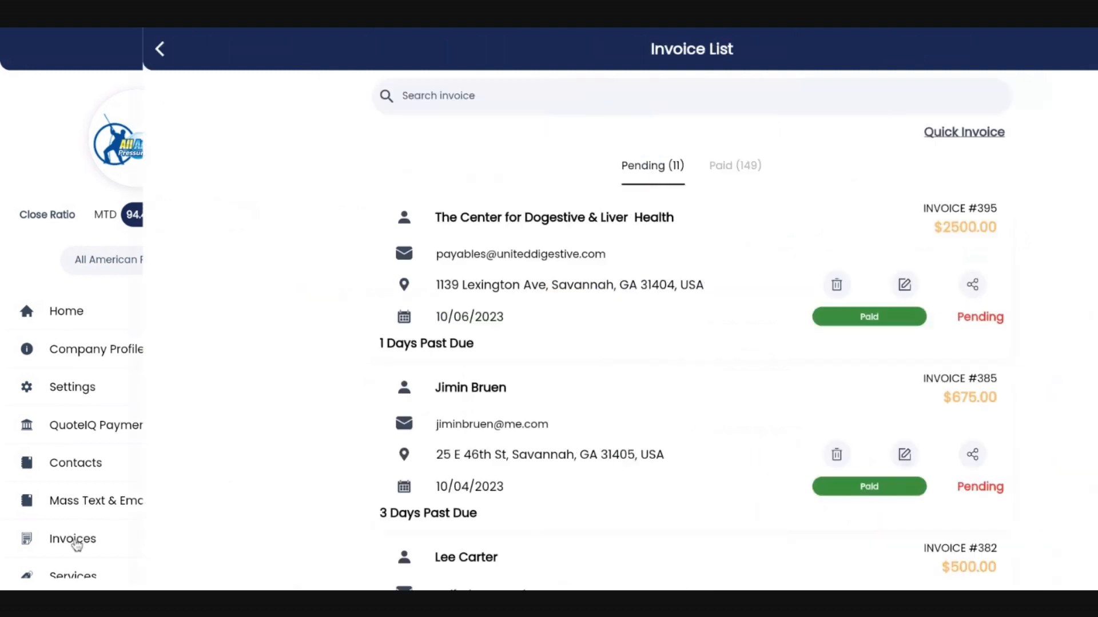
pyautogui.click(962, 131)
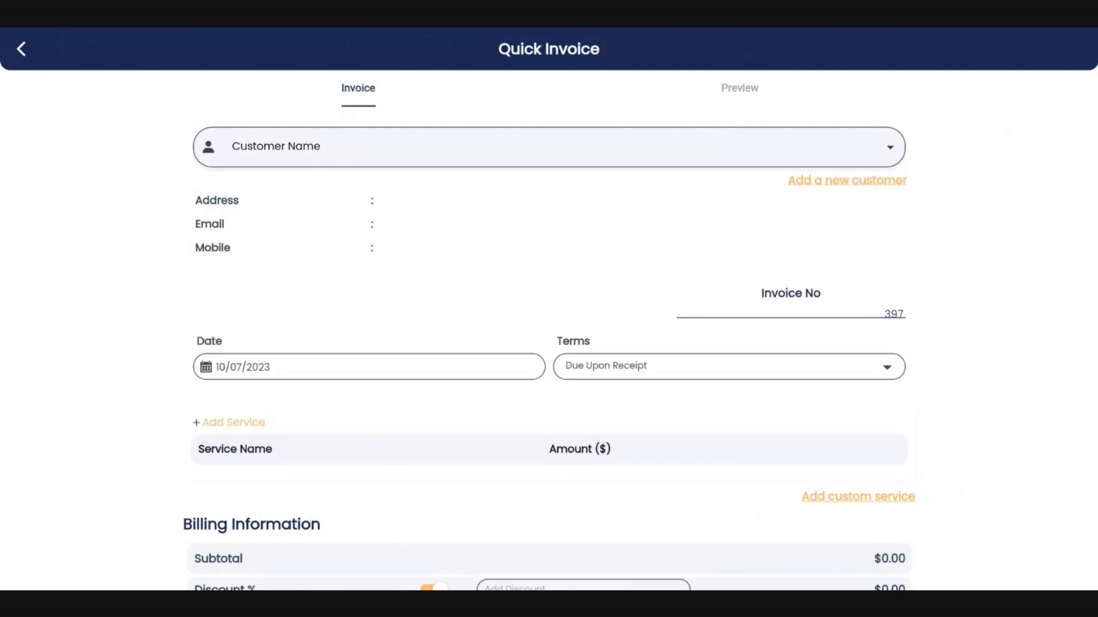
# Choose ABBIE Test as the customer, auto-filling address, email and mobile.
pyautogui.click(846, 179)
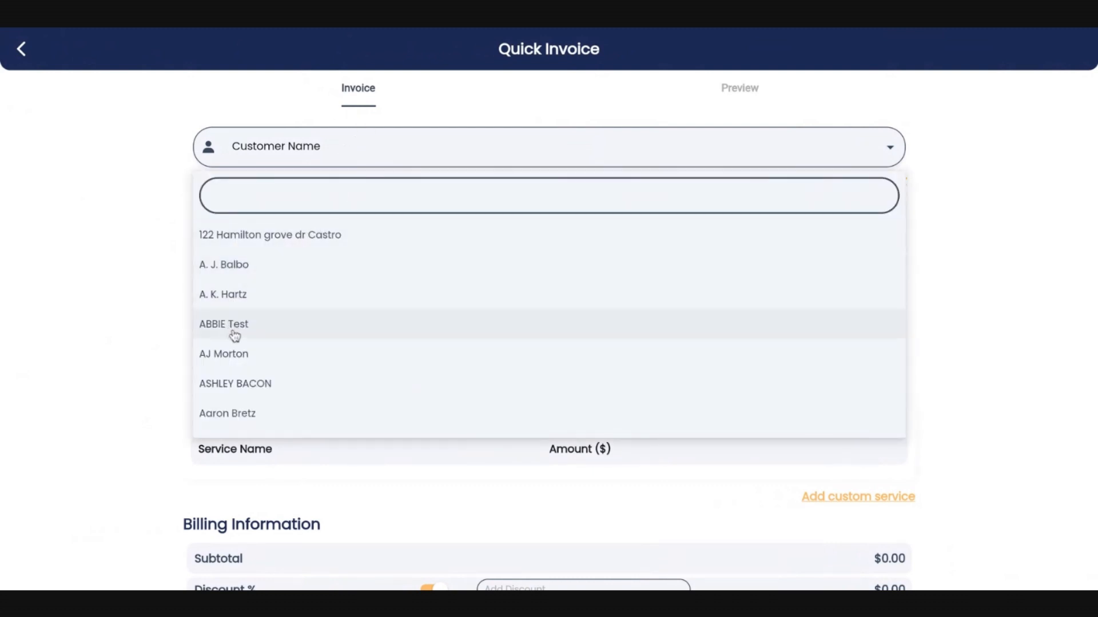
pyautogui.click(223, 324)
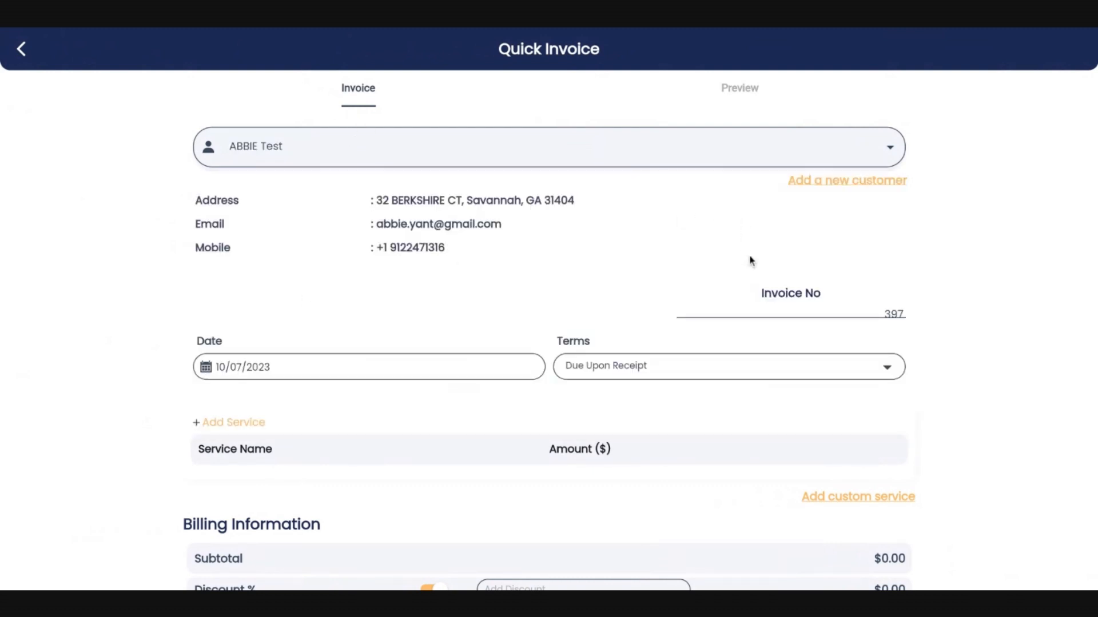
pyautogui.scroll(-3)
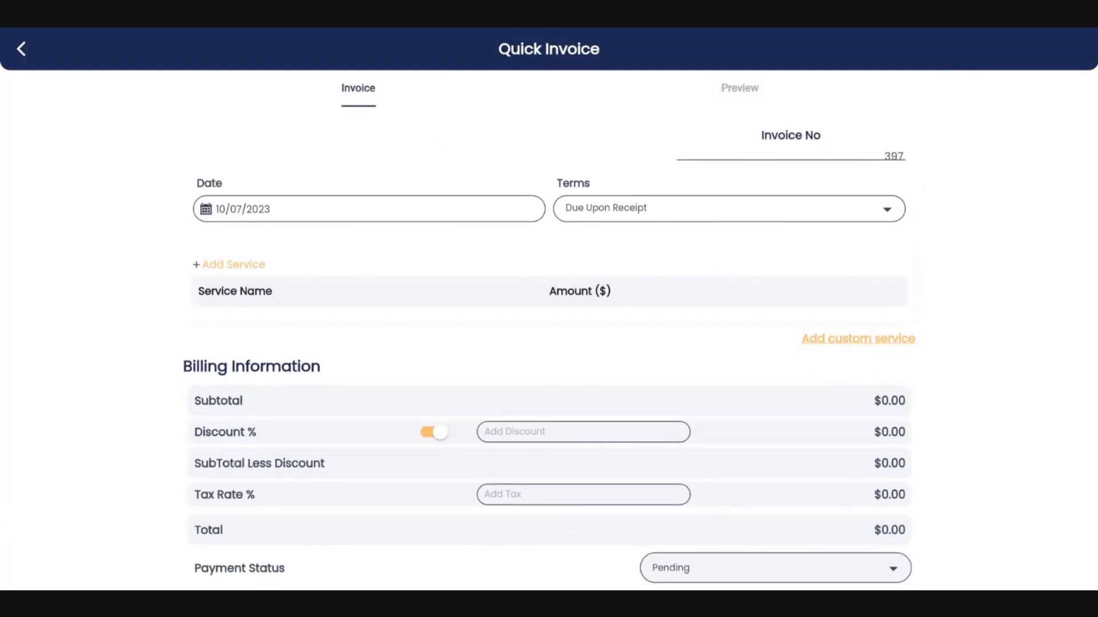
pyautogui.moveTo(693, 153)
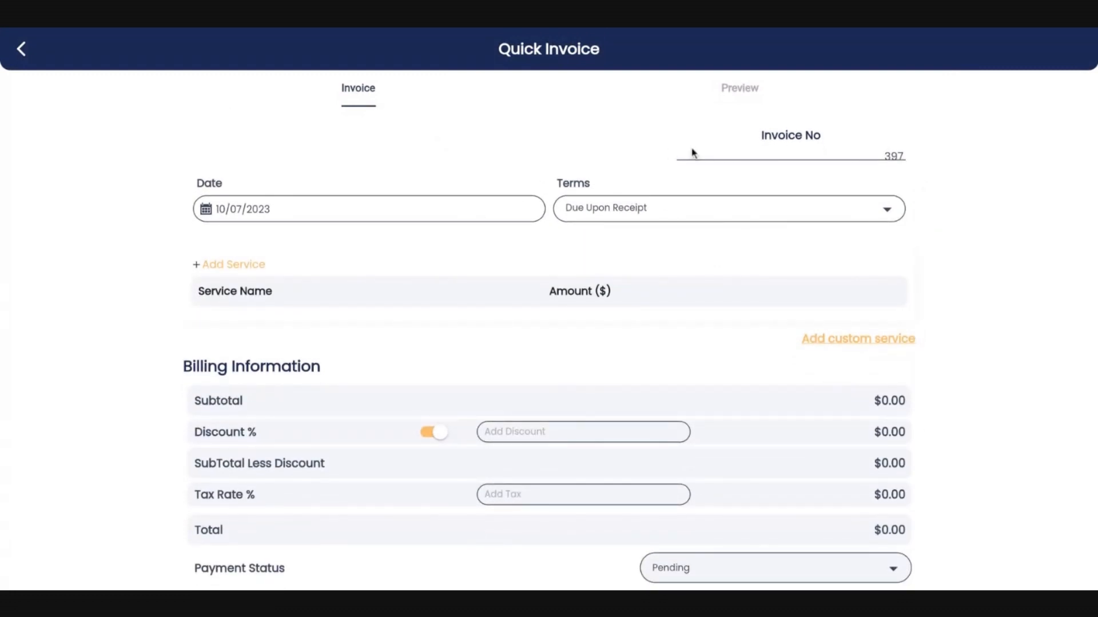
pyautogui.moveTo(797, 180)
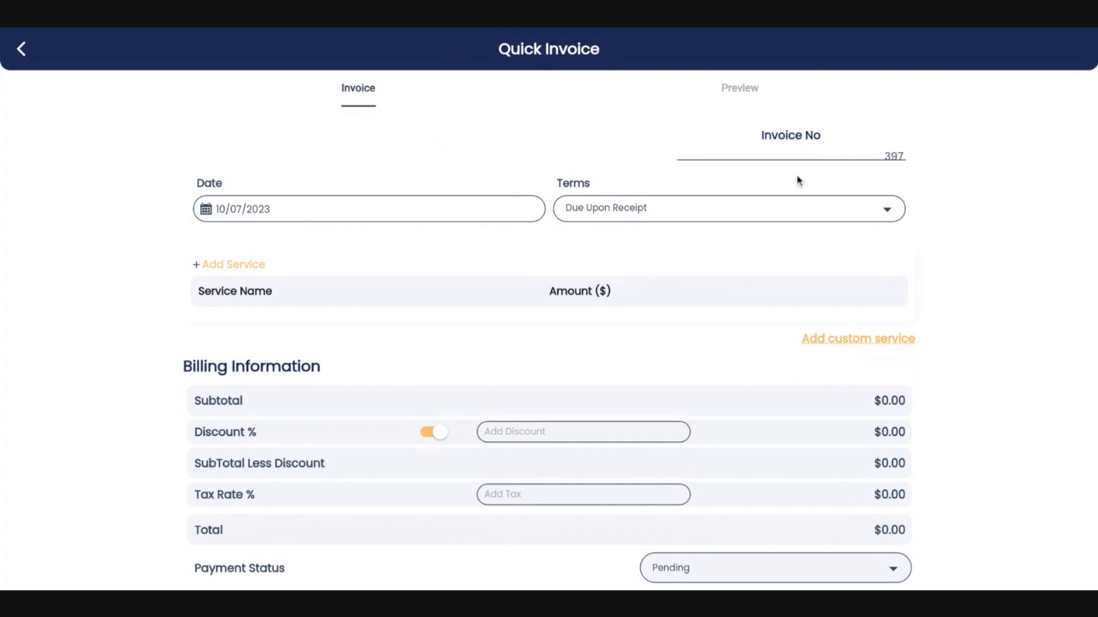
pyautogui.moveTo(570, 176)
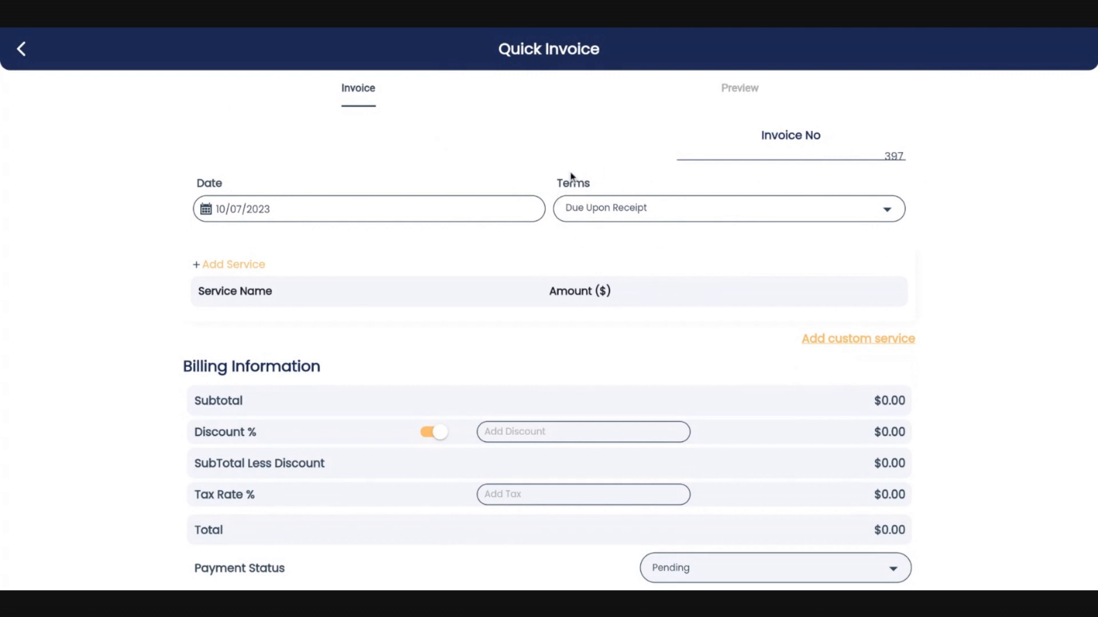
pyautogui.moveTo(237, 272)
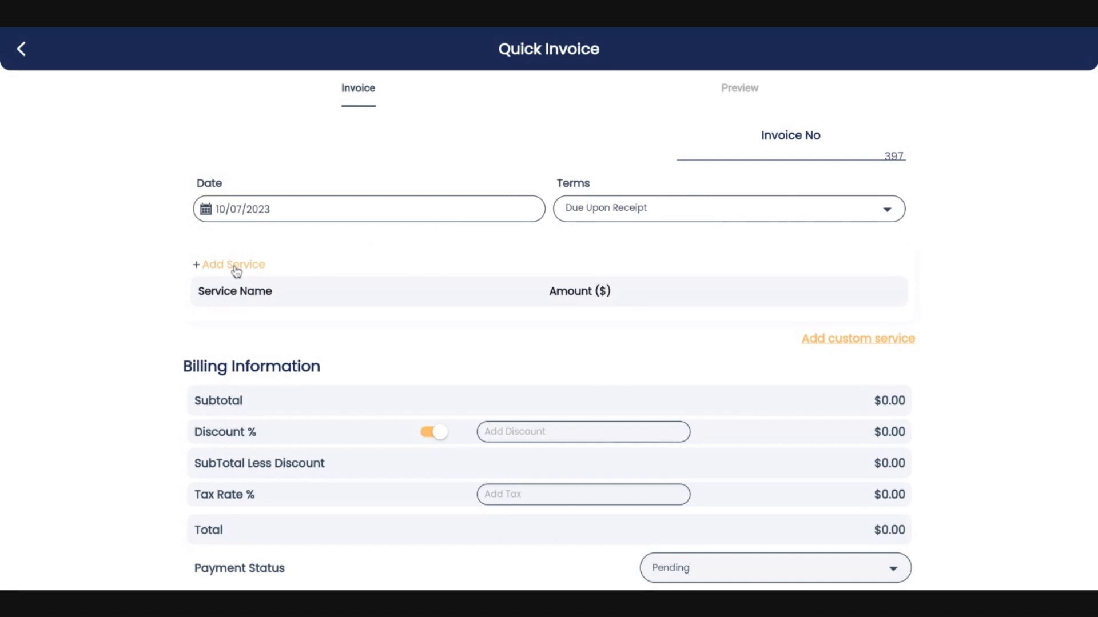
pyautogui.moveTo(237, 272)
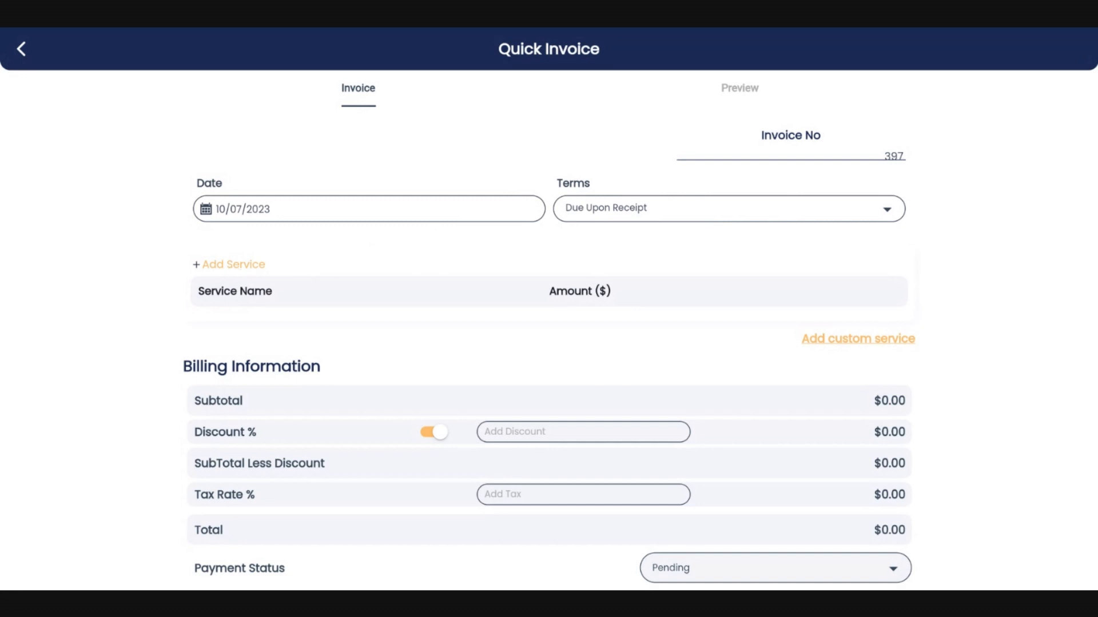
# Add a House Wash service line for $500.00 to the invoice.
pyautogui.click(233, 264)
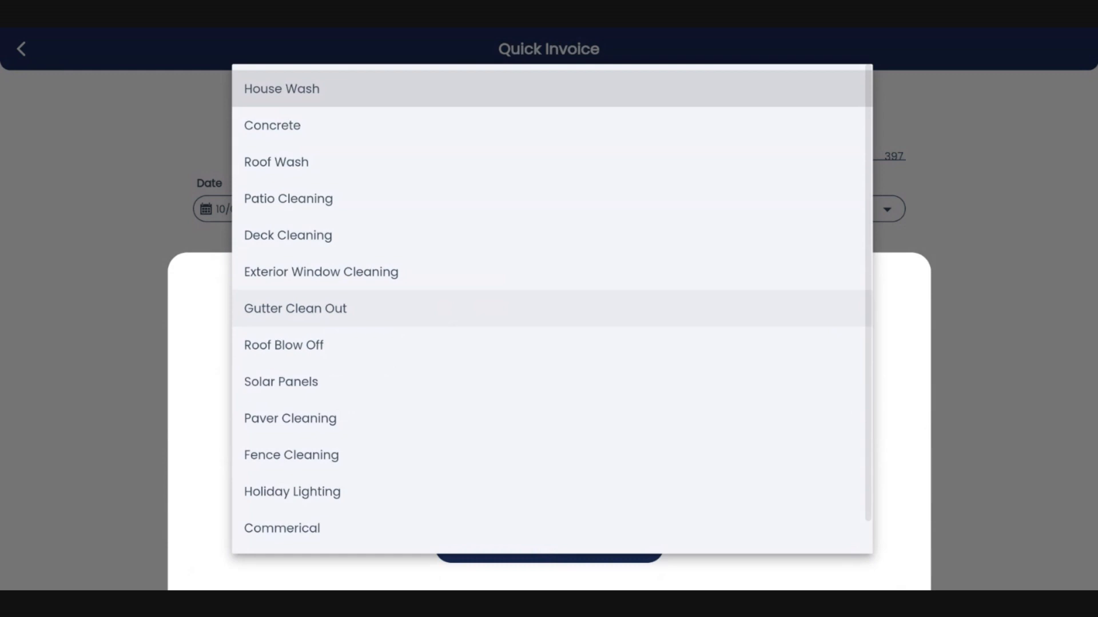
pyautogui.click(281, 88)
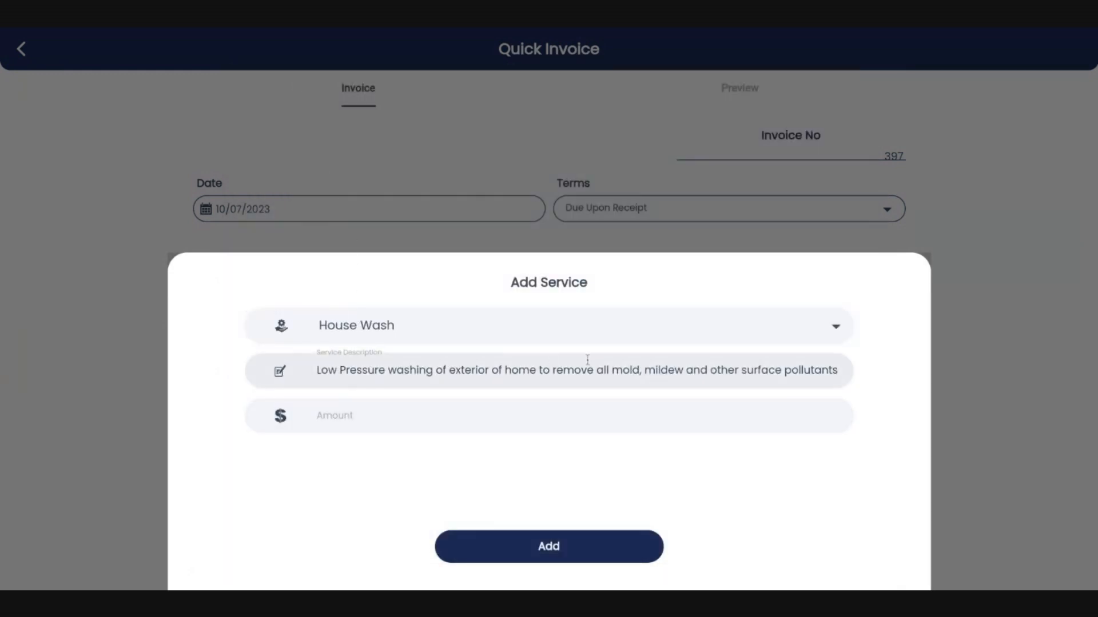
pyautogui.click(338, 416)
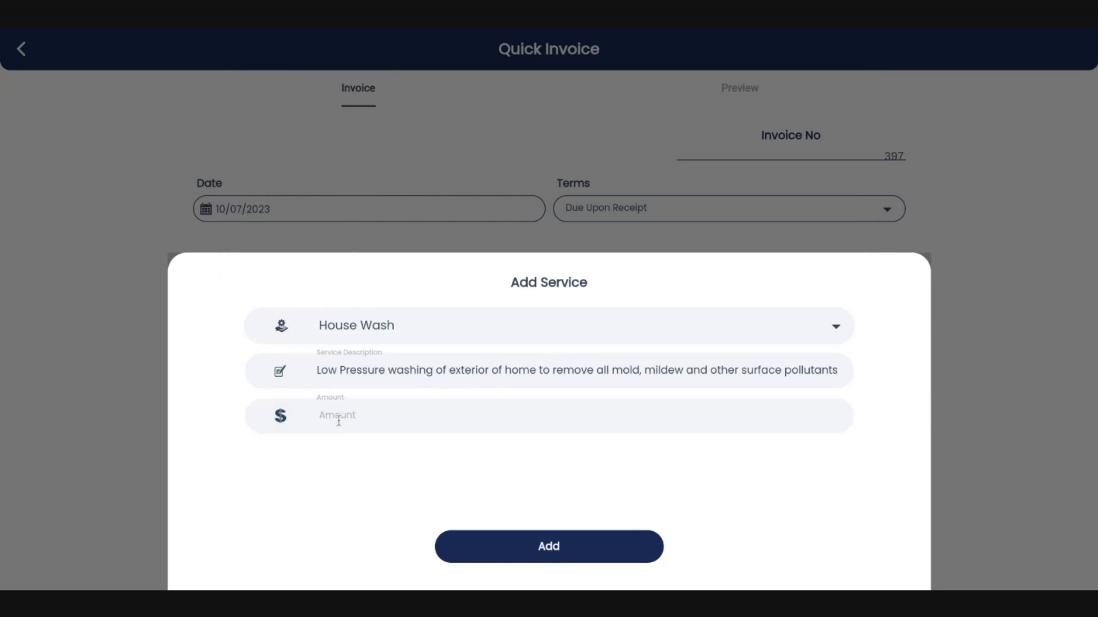
pyautogui.write('500')
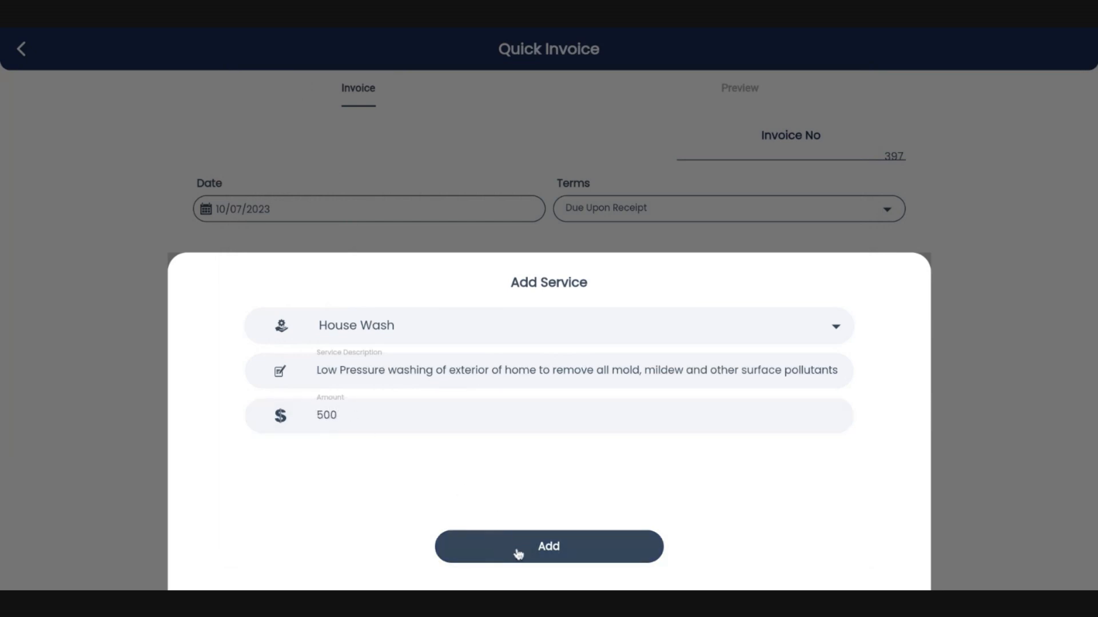
pyautogui.click(548, 546)
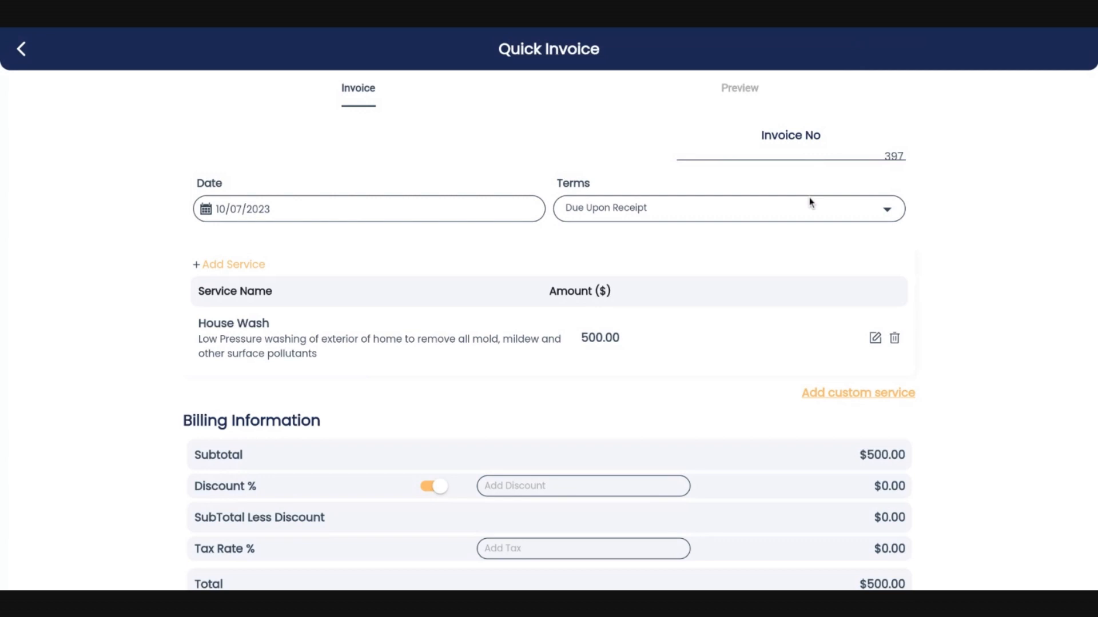
# Apply a flat $50 discount for a $450.00 total and save the invoice.
pyautogui.scroll(-3)
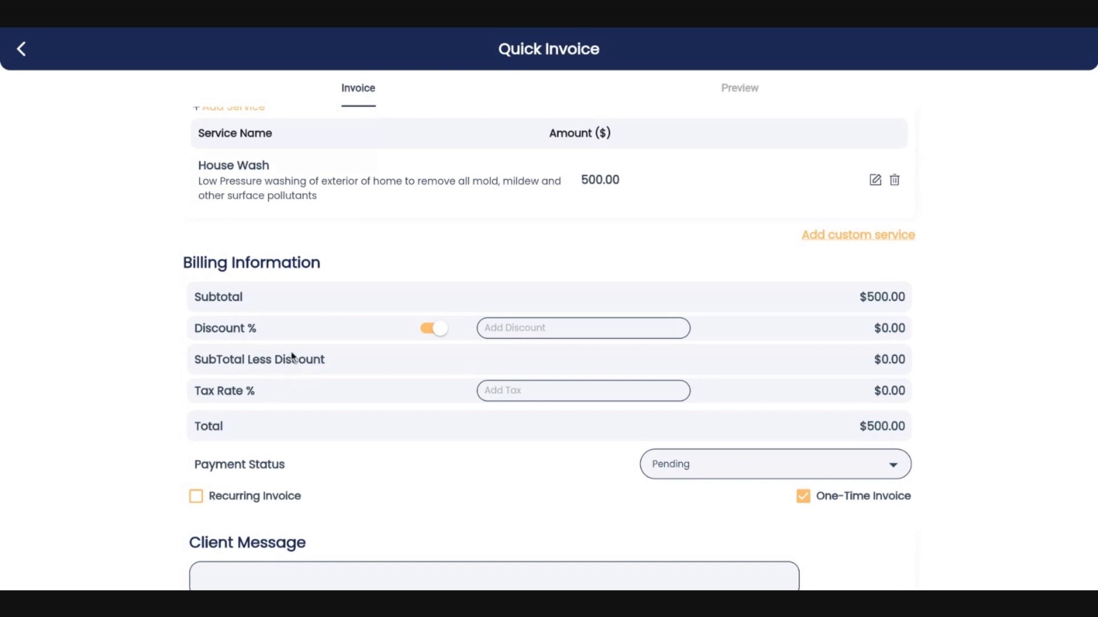
pyautogui.moveTo(448, 367)
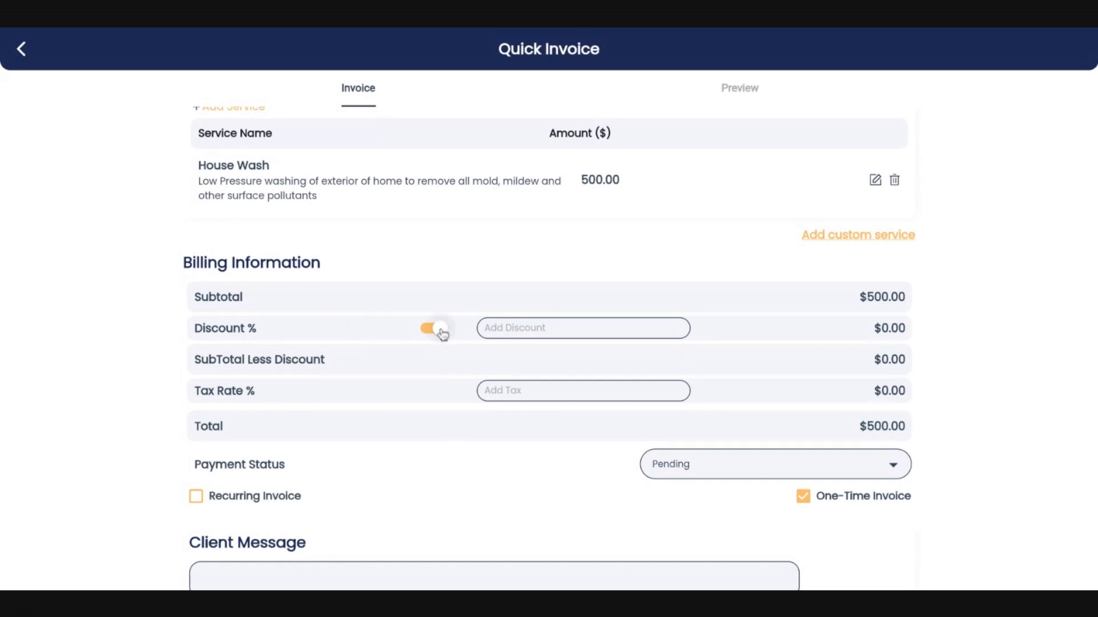
pyautogui.click(431, 328)
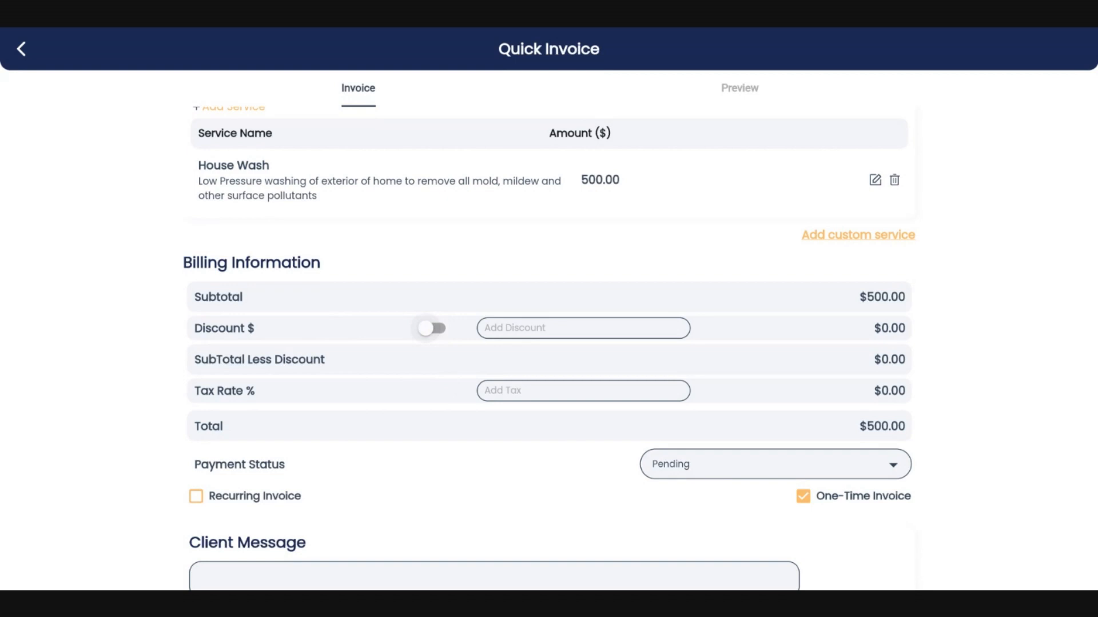
pyautogui.write('50')
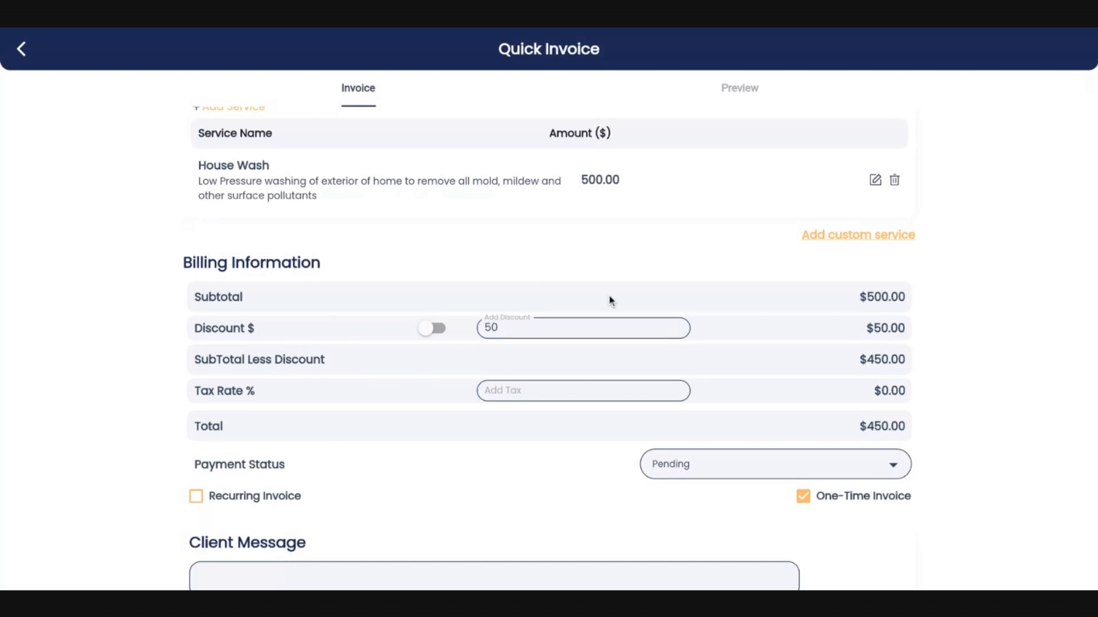
pyautogui.scroll(-3)
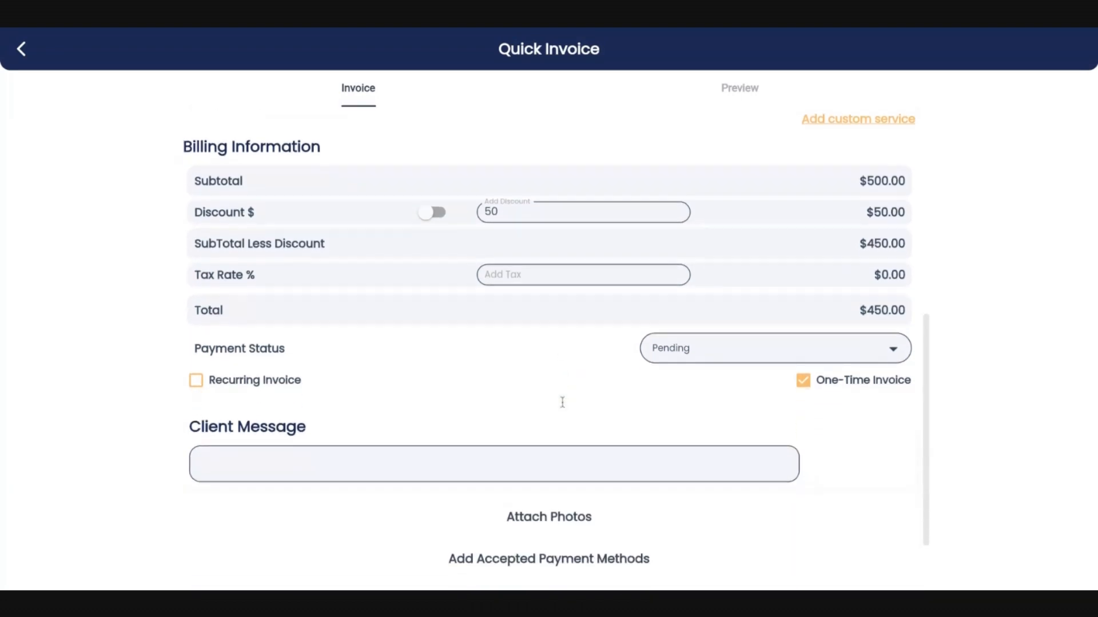
pyautogui.scroll(-3)
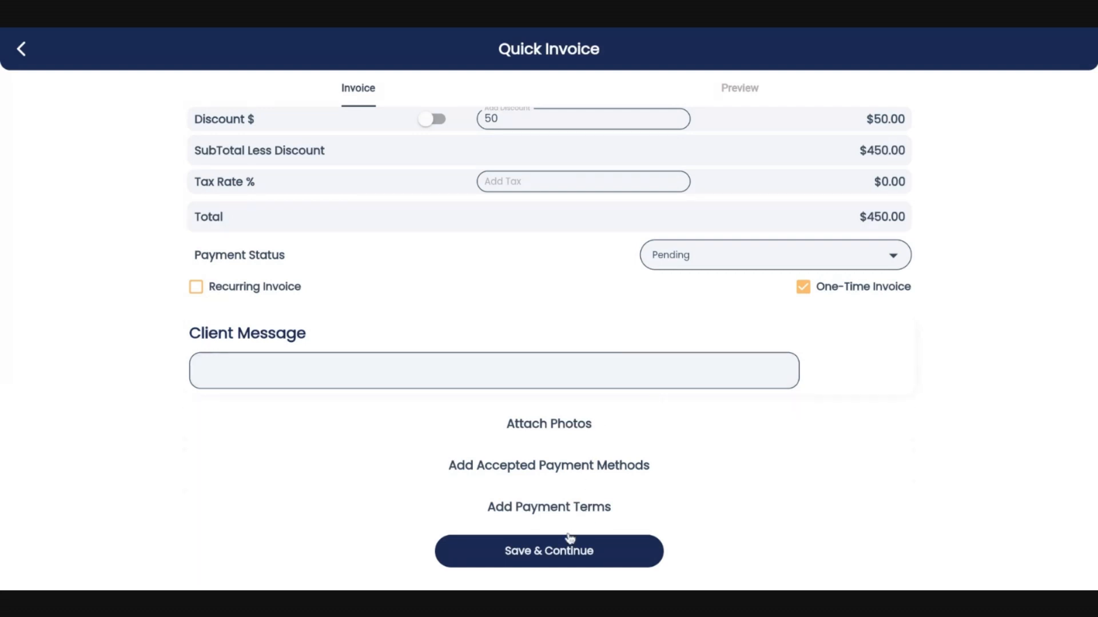
pyautogui.click(548, 551)
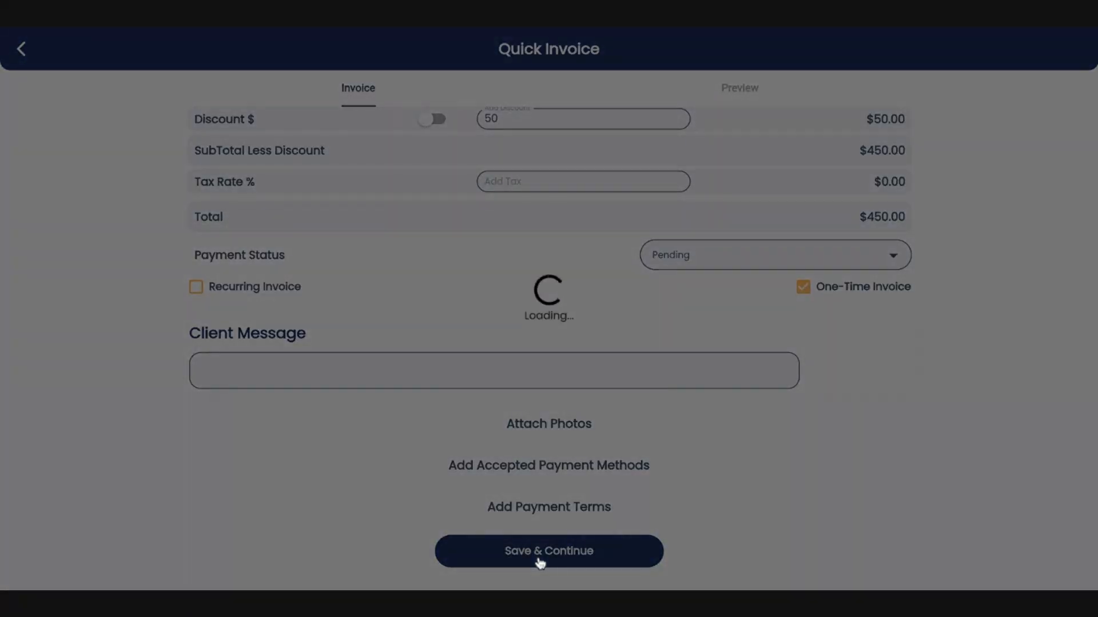
# From the preview of invoice 397, send it to ABBIE Test by email.
pyautogui.click(548, 551)
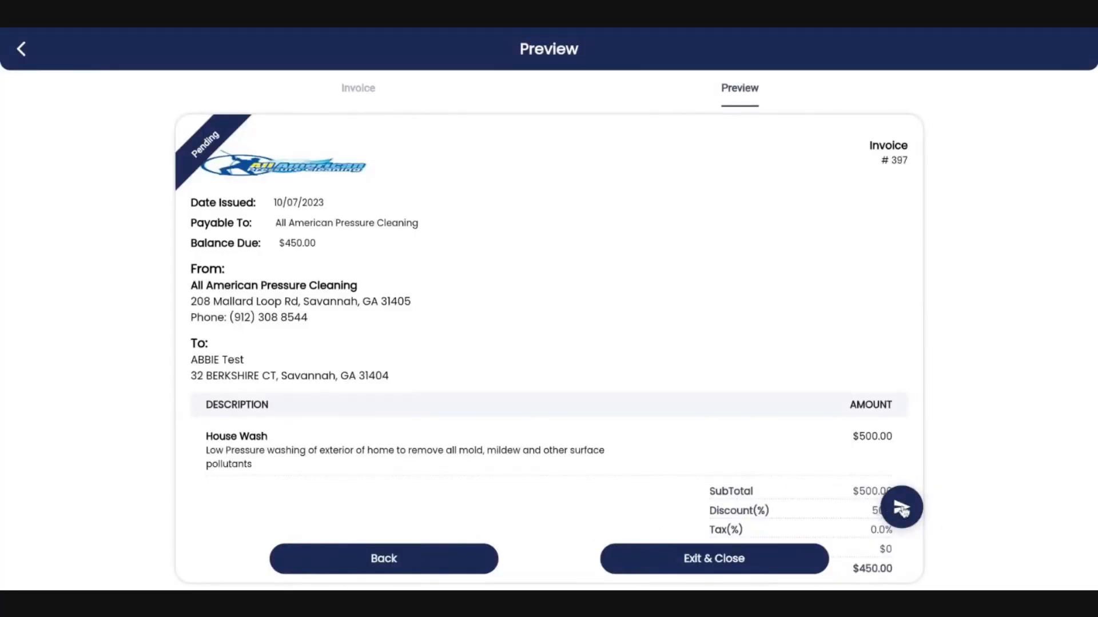
pyautogui.click(901, 506)
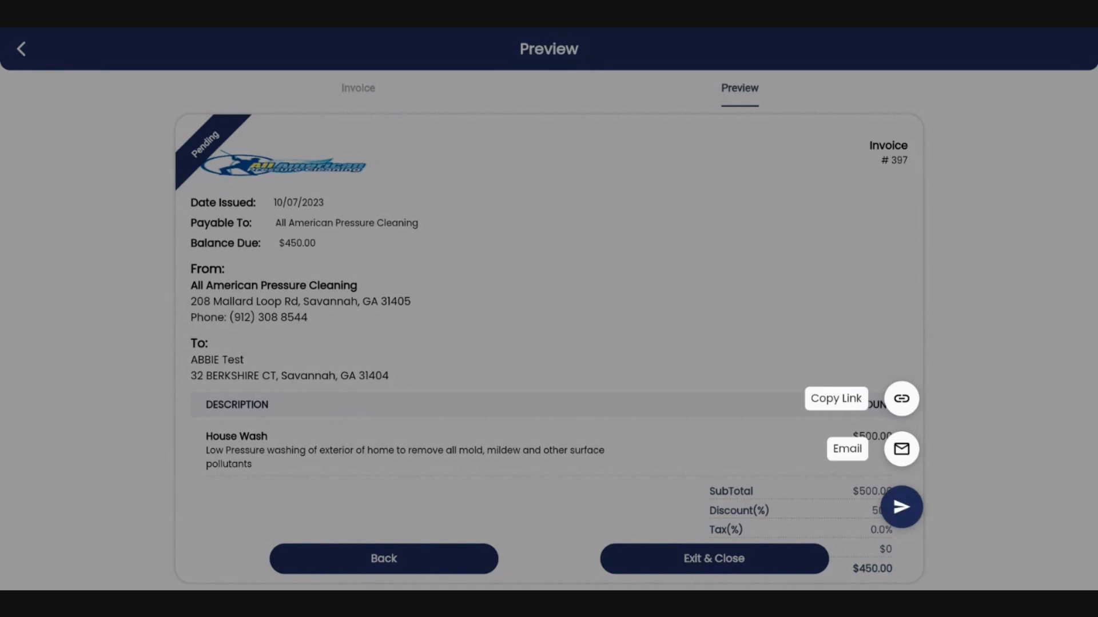
pyautogui.click(901, 448)
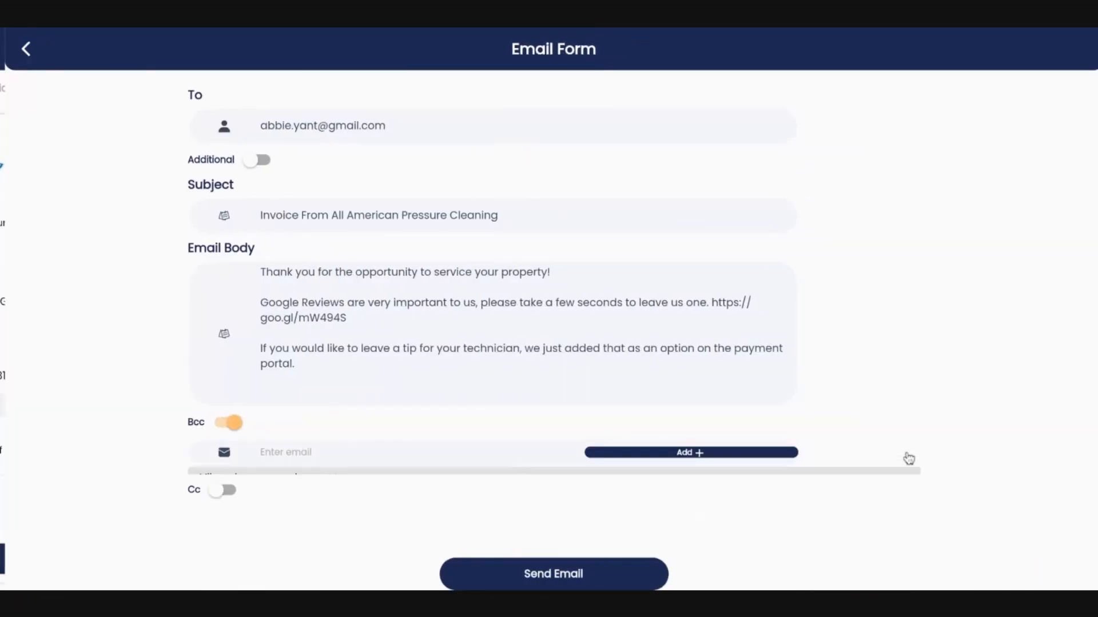
pyautogui.click(27, 49)
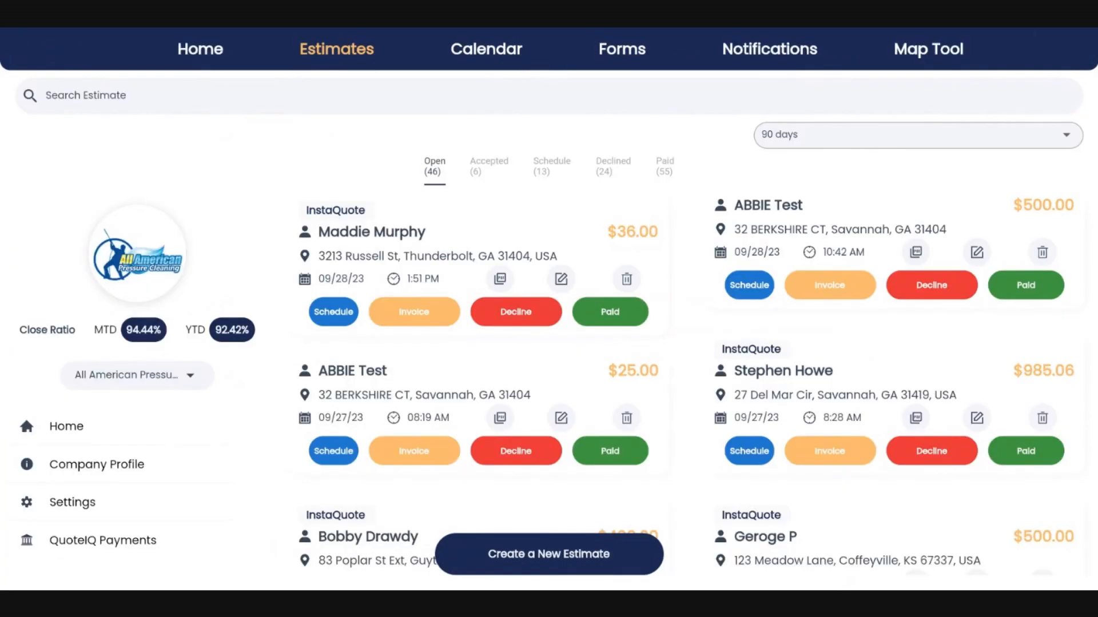
pyautogui.moveTo(543, 173)
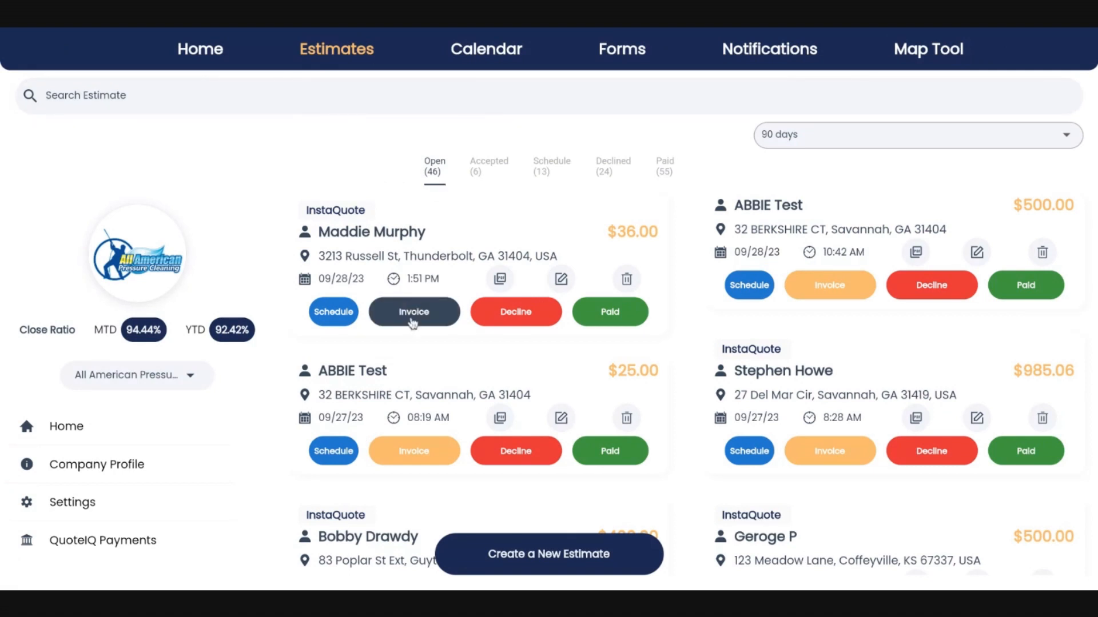
pyautogui.moveTo(413, 311)
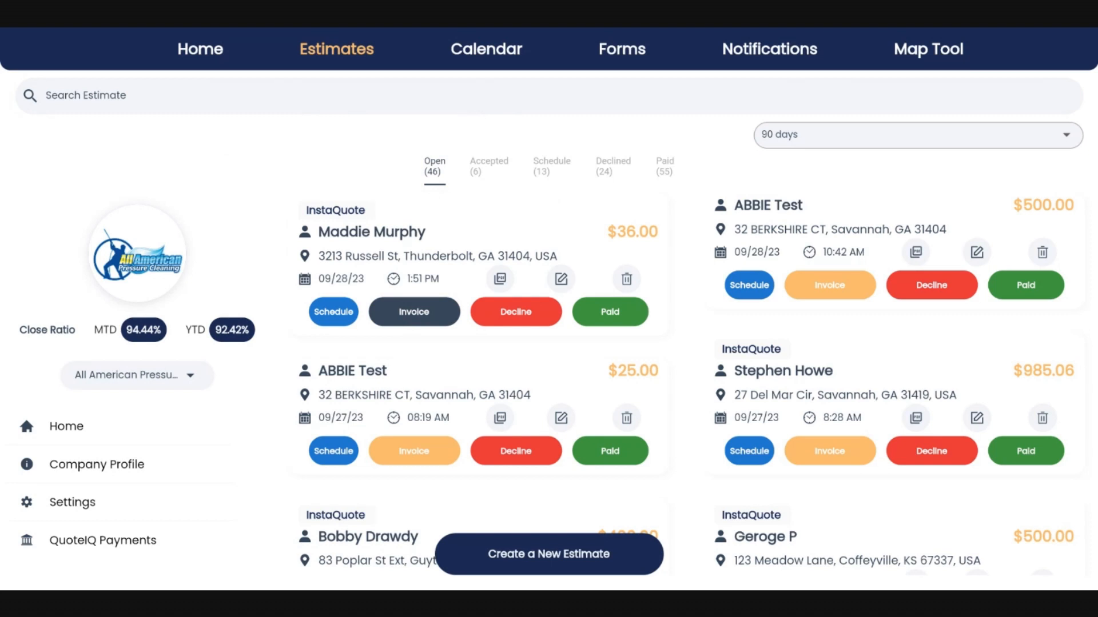
# From the calendar, mark the October 3 $442.00 job paid to bring up invoicing options.
pyautogui.click(470, 49)
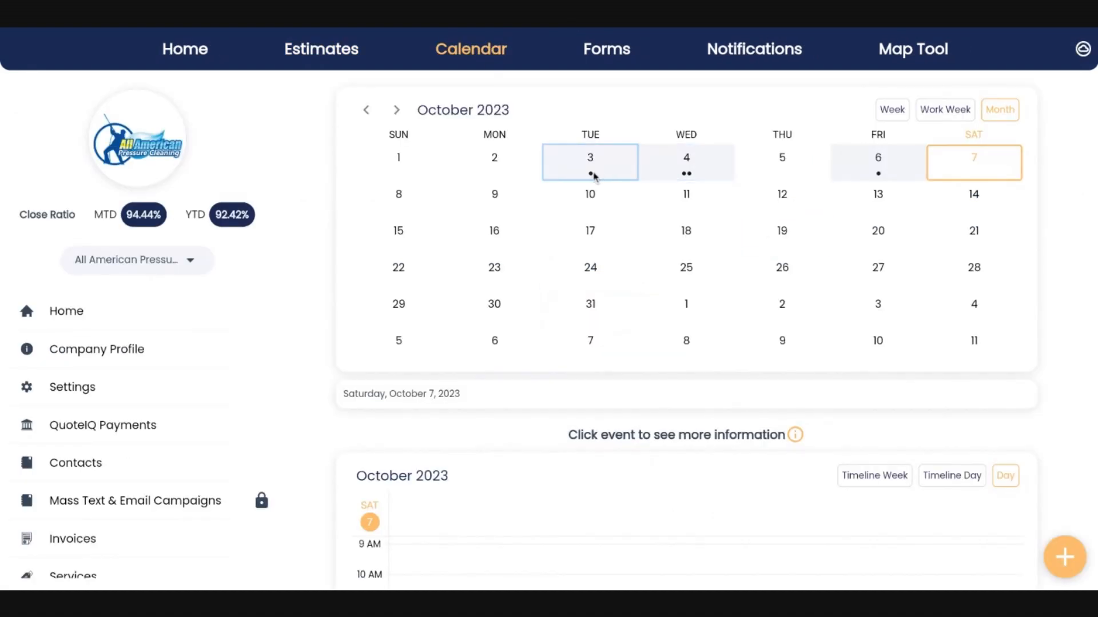
pyautogui.click(590, 158)
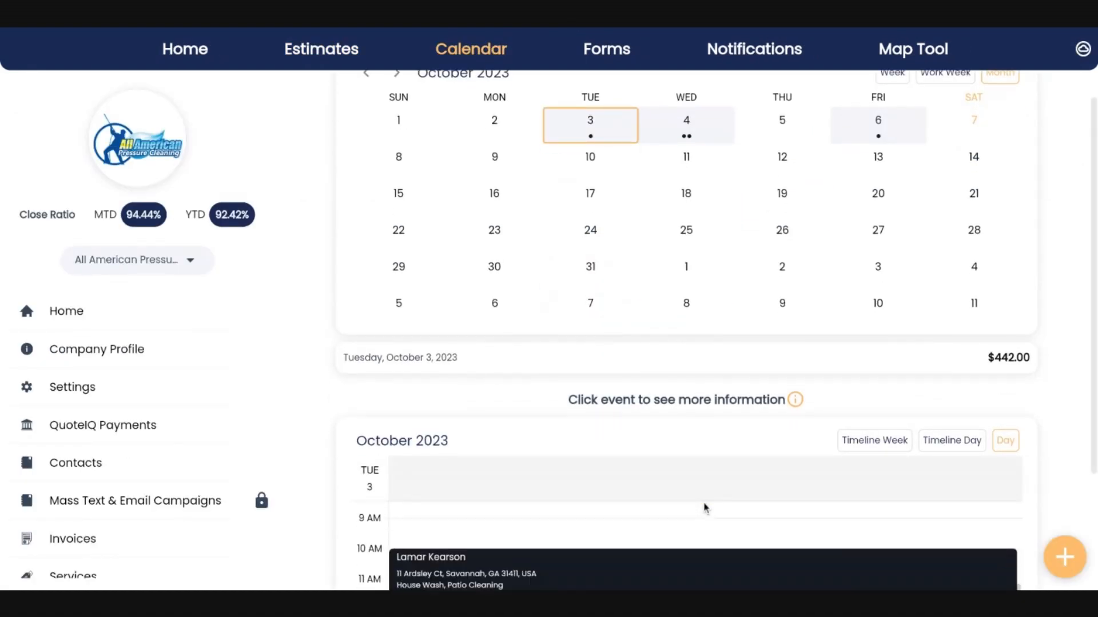
pyautogui.scroll(-3)
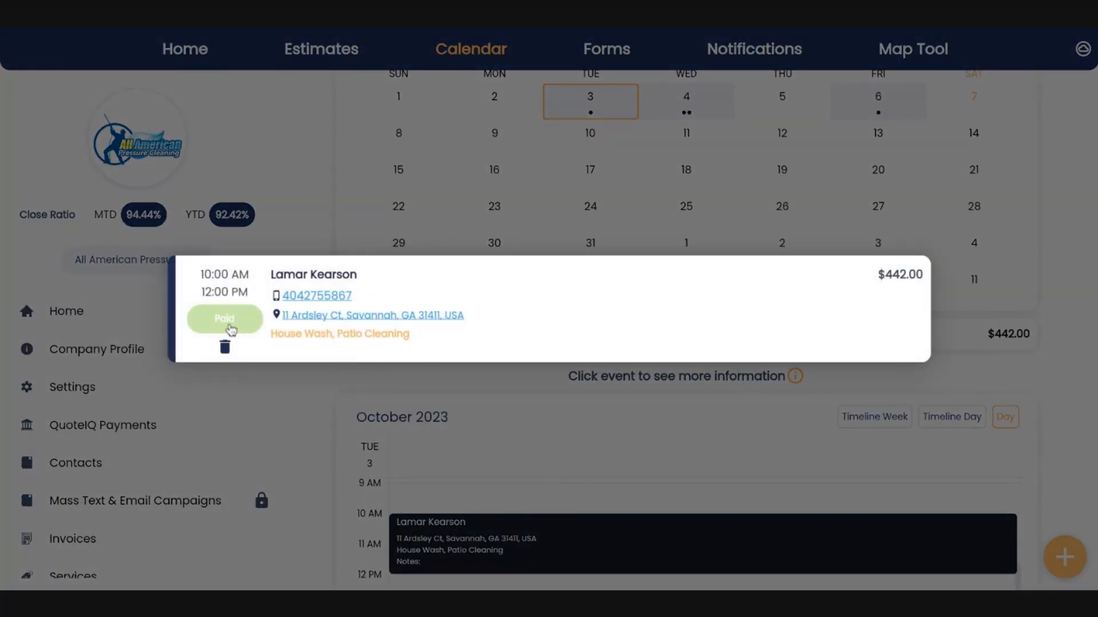
pyautogui.click(225, 319)
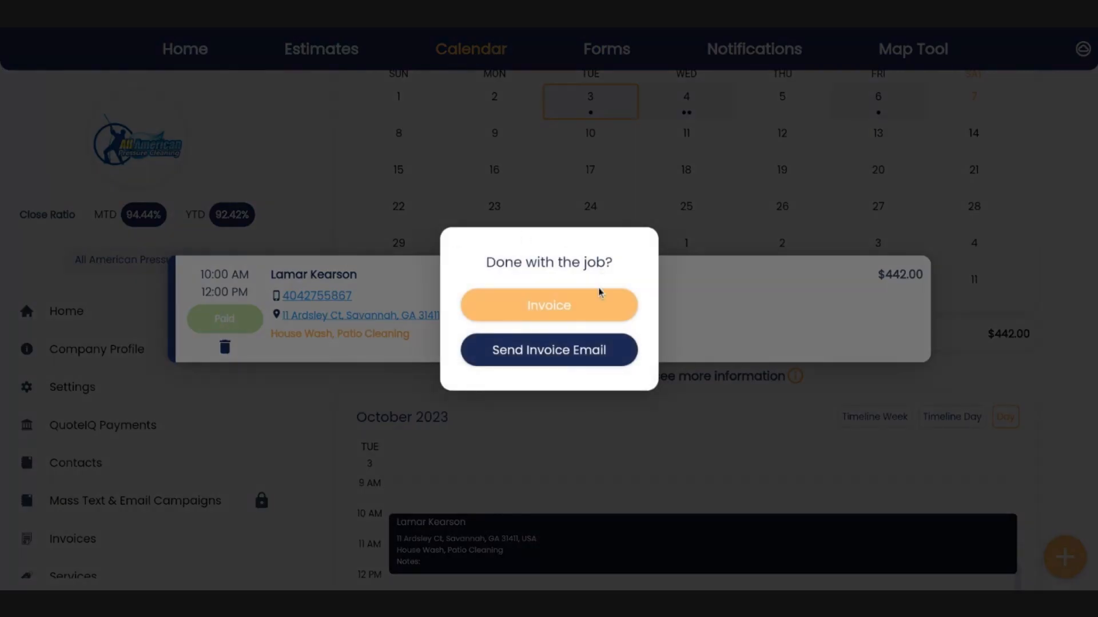